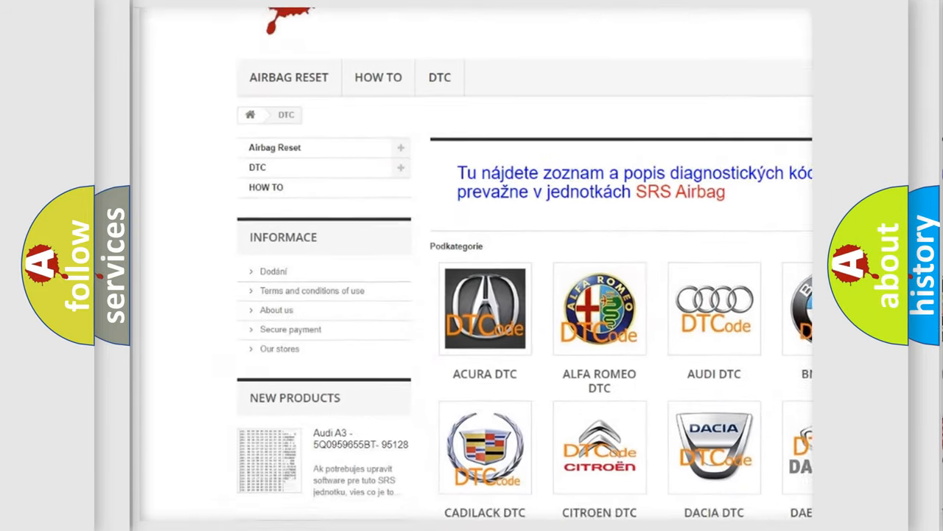
{"action": "scroll", "scroll_direction": "down", "scroll_amount": 3}
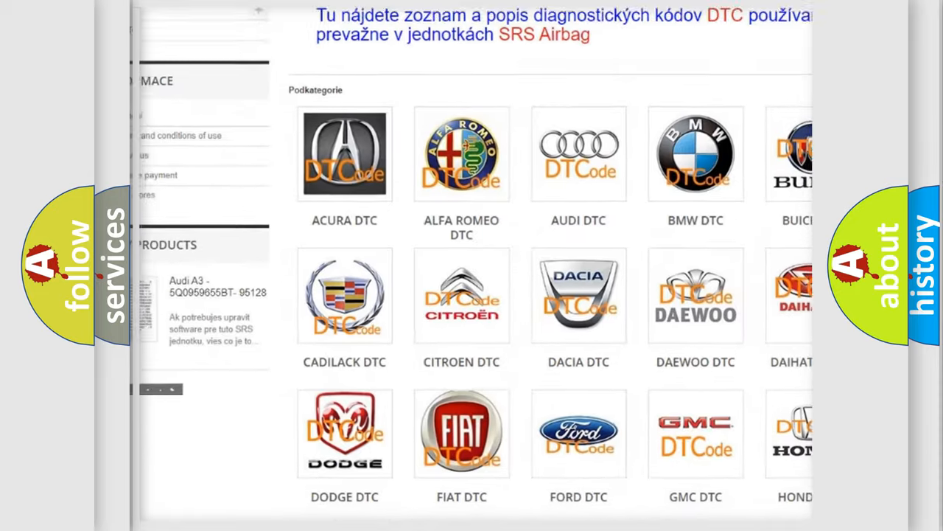
{"action": "scroll", "scroll_direction": "down", "scroll_amount": 3}
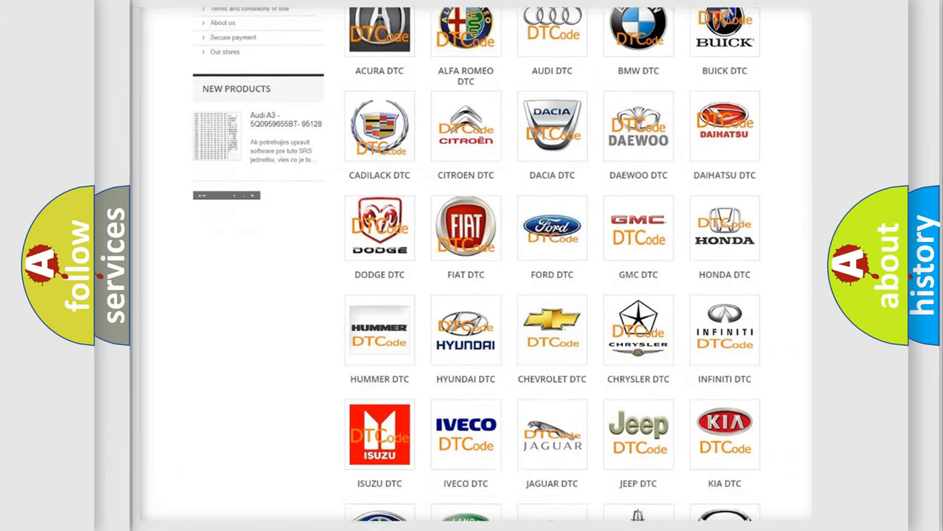
{"action": "scroll", "scroll_direction": "down", "scroll_amount": 3}
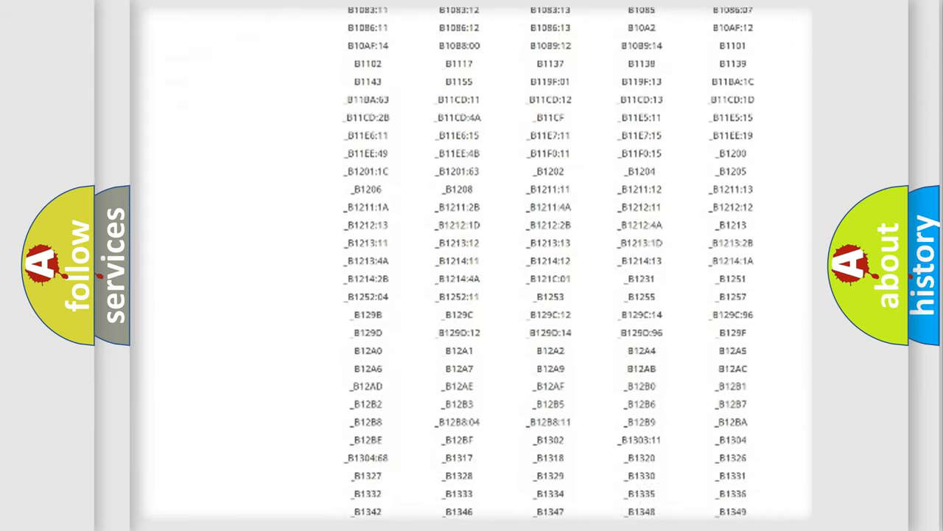
{"action": "scroll", "scroll_direction": "down", "scroll_amount": 3}
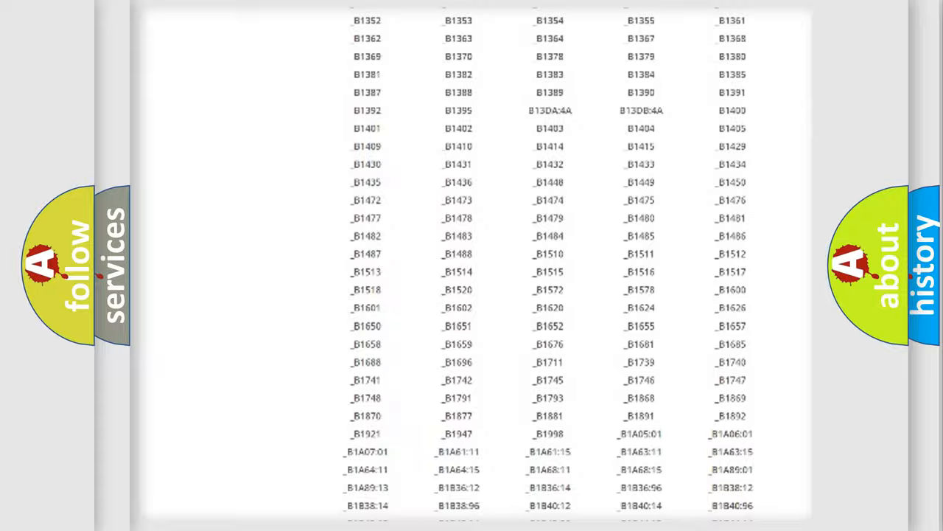